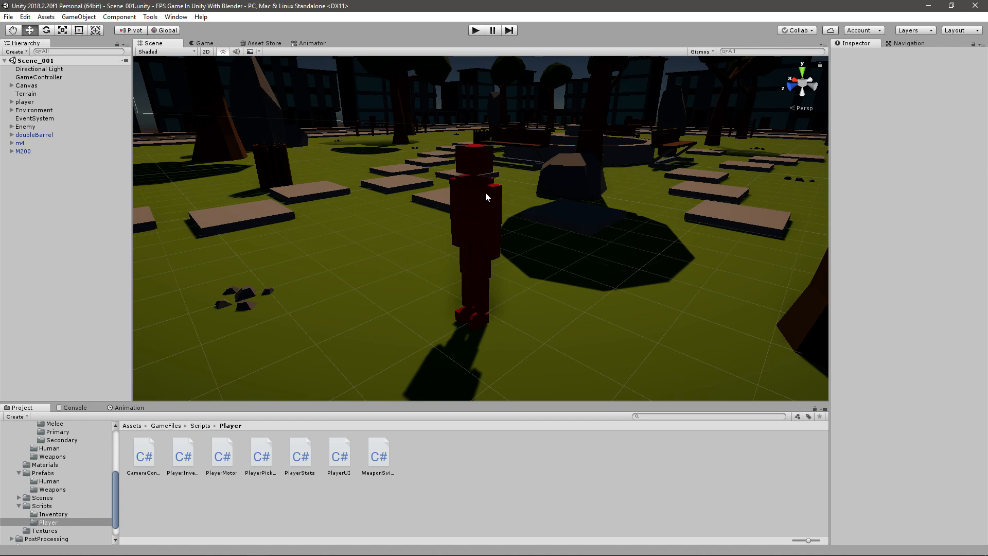
- Select the zombie_animator controller in the GameFiles > Animator folder
{"action": "left_click", "coordinate": [221, 453]}
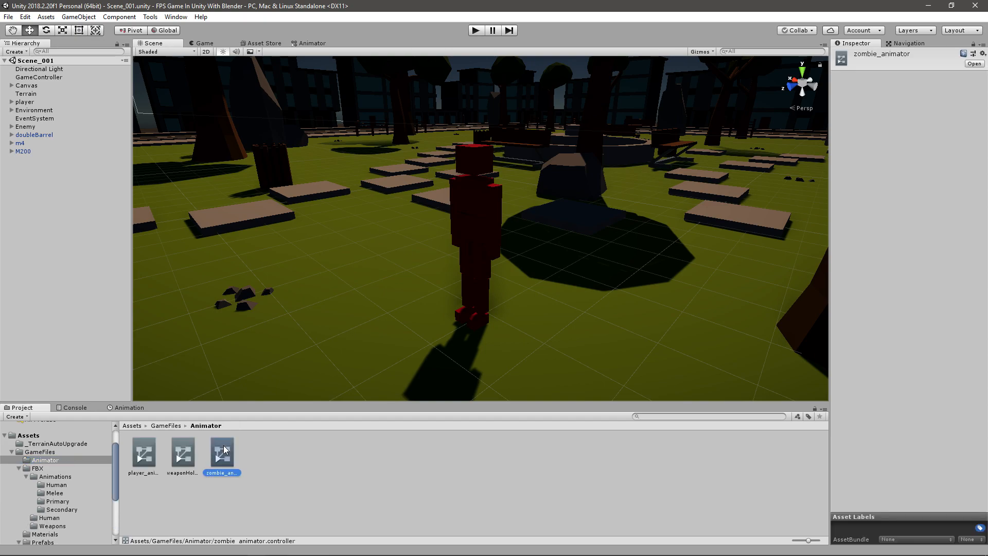
- Add the human walk FBX clip as a zombie_walk state beside the idle state in the zombie animator graph
{"action": "double_click", "coordinate": [222, 454]}
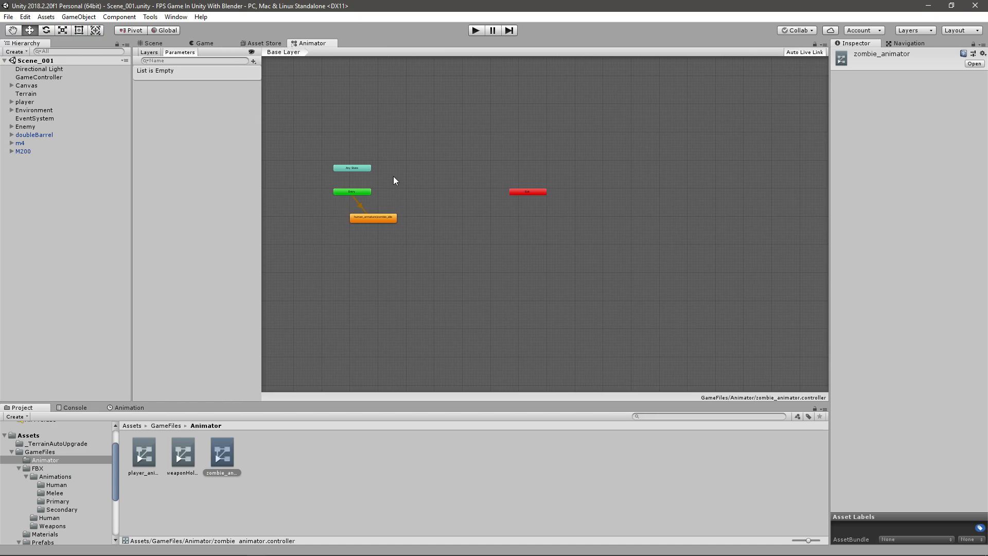
{"action": "left_click", "coordinate": [373, 217]}
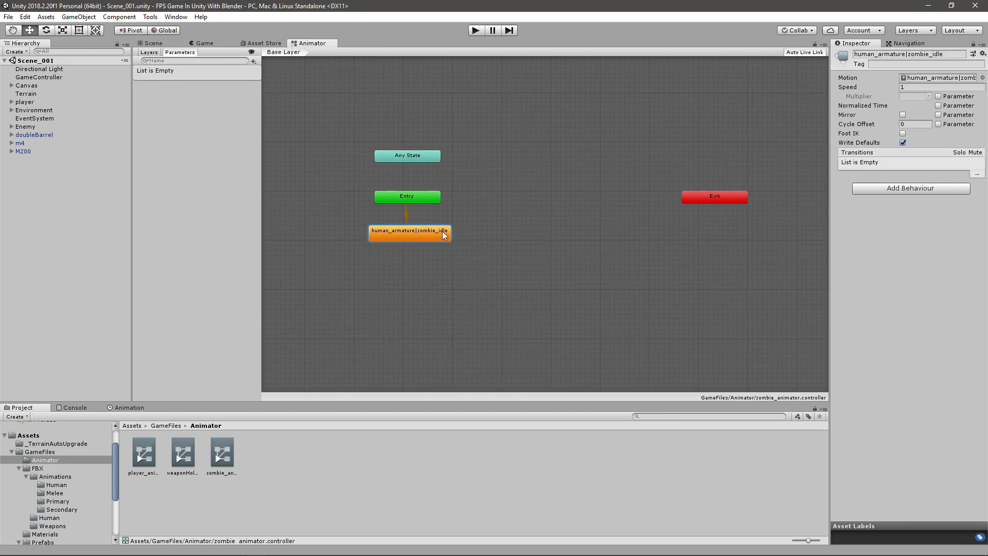
{"action": "mouse_move", "coordinate": [53, 477]}
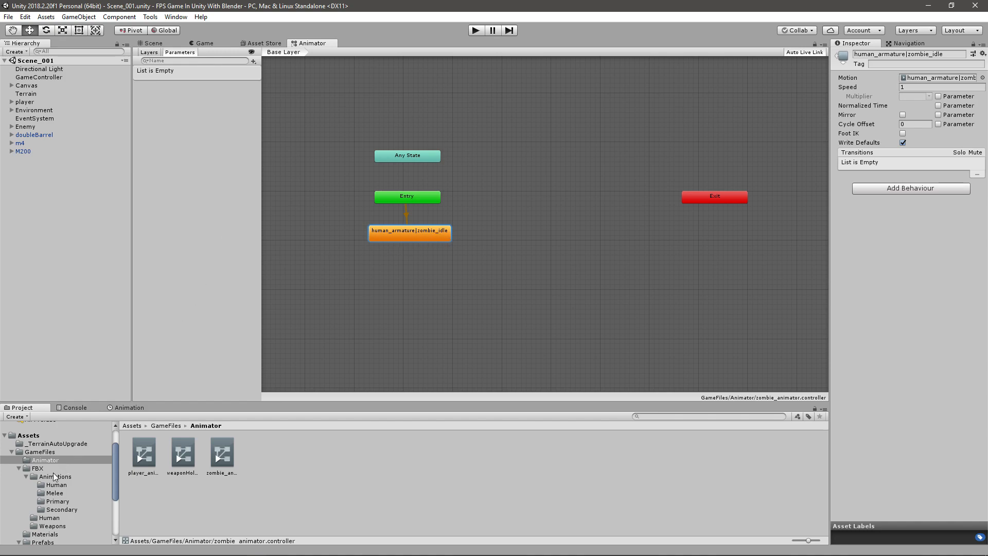
{"action": "left_click", "coordinate": [56, 485]}
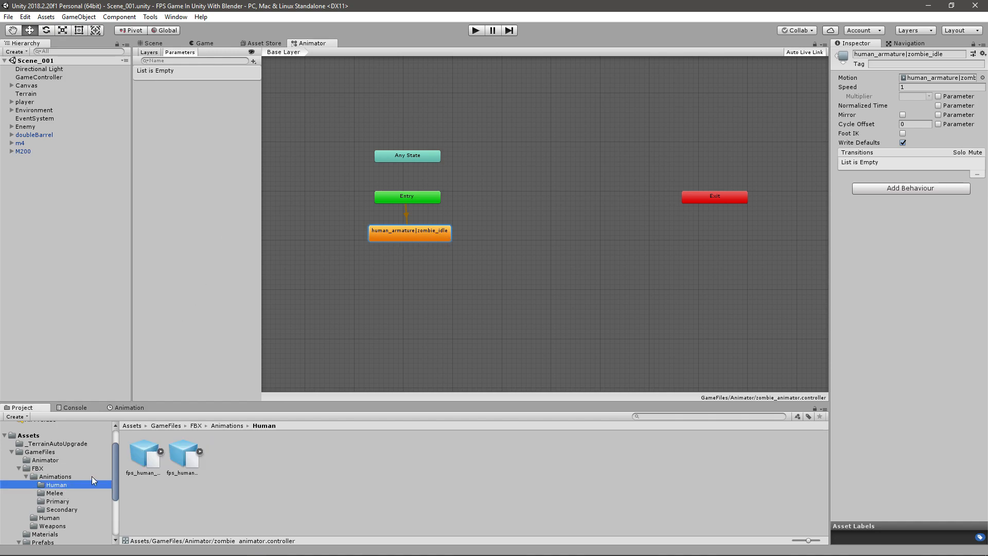
{"action": "left_click", "coordinate": [182, 454]}
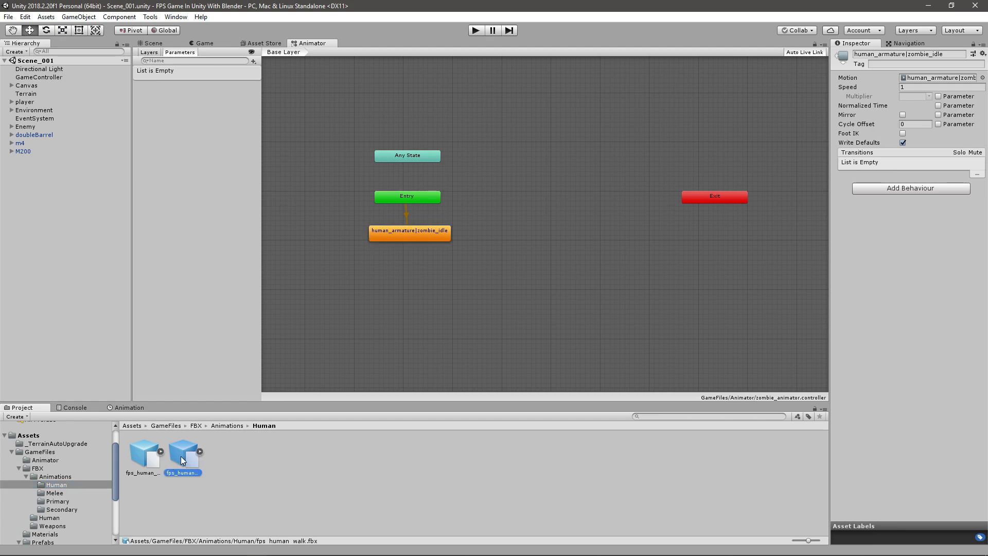
{"action": "left_click", "coordinate": [183, 454]}
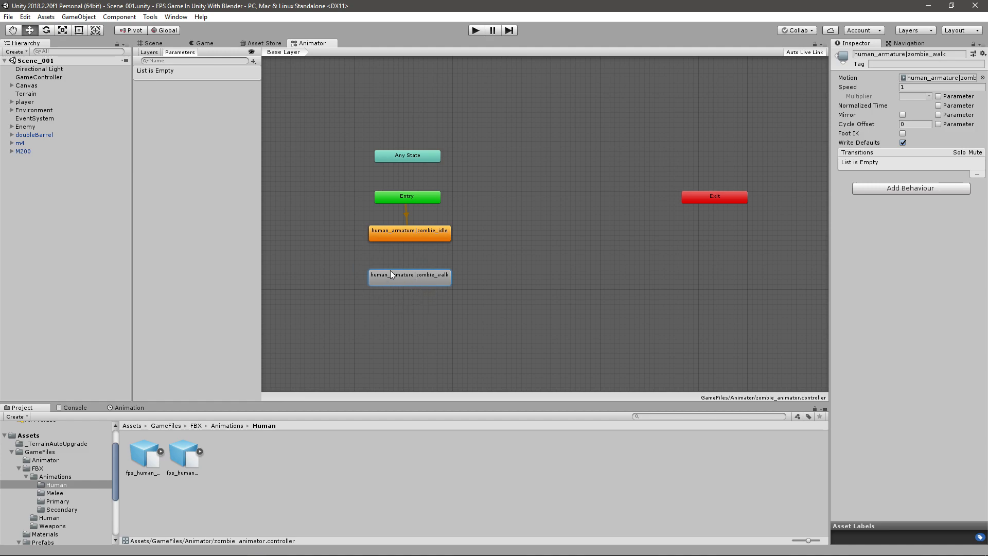
- Make transitions between idle and zombie_walk and add a Bool parameter named isWalking
{"action": "right_click", "coordinate": [409, 232]}
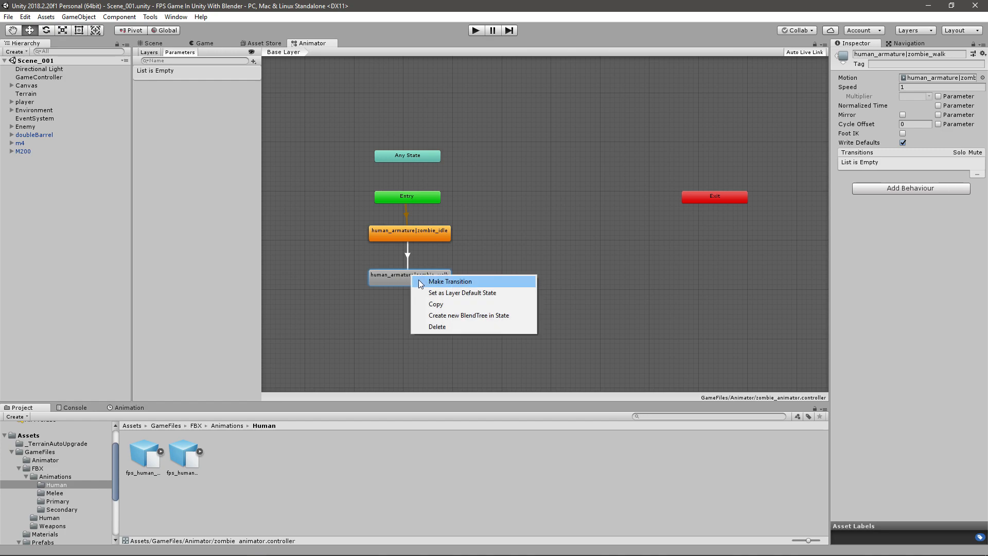
{"action": "left_click", "coordinate": [450, 281]}
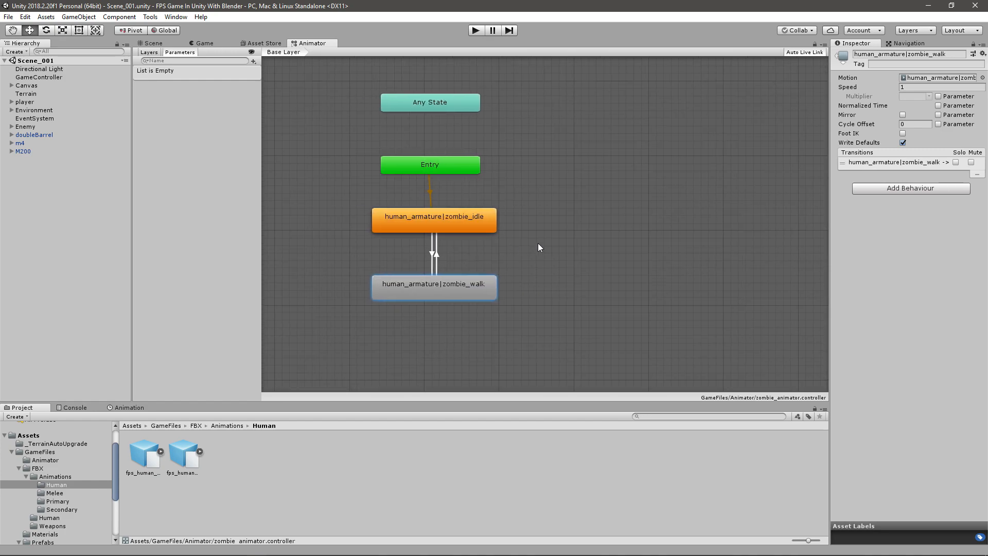
{"action": "left_click", "coordinate": [253, 61]}
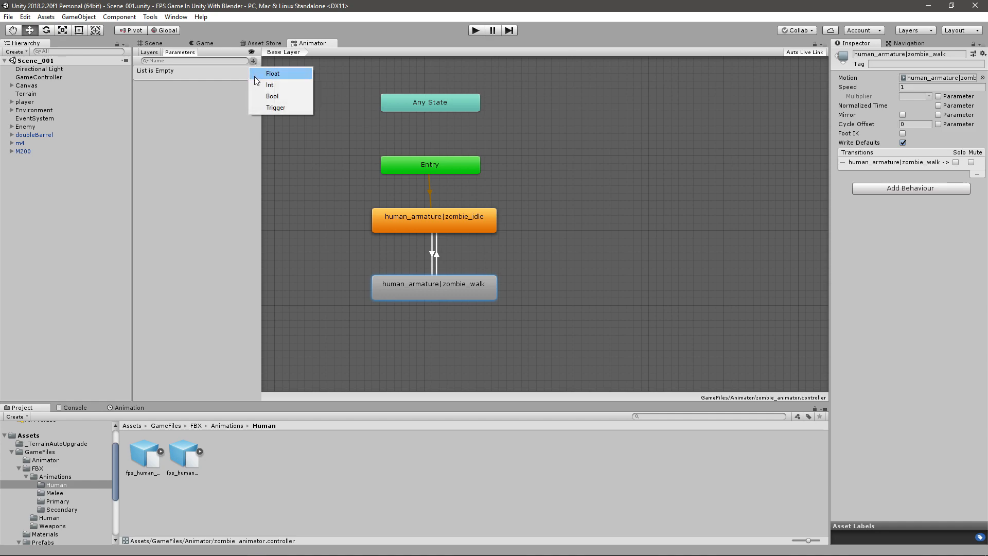
{"action": "mouse_move", "coordinate": [273, 95]}
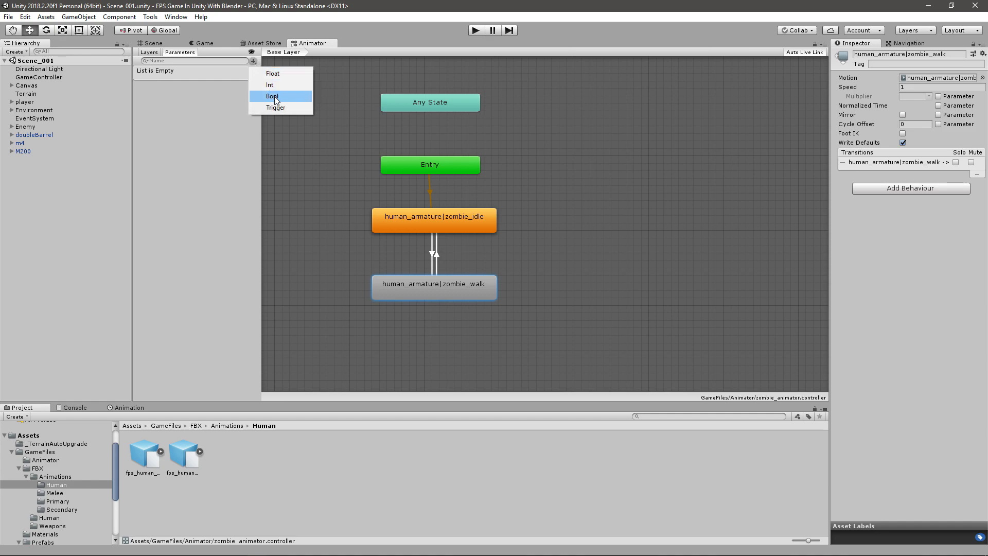
{"action": "left_click", "coordinate": [272, 96]}
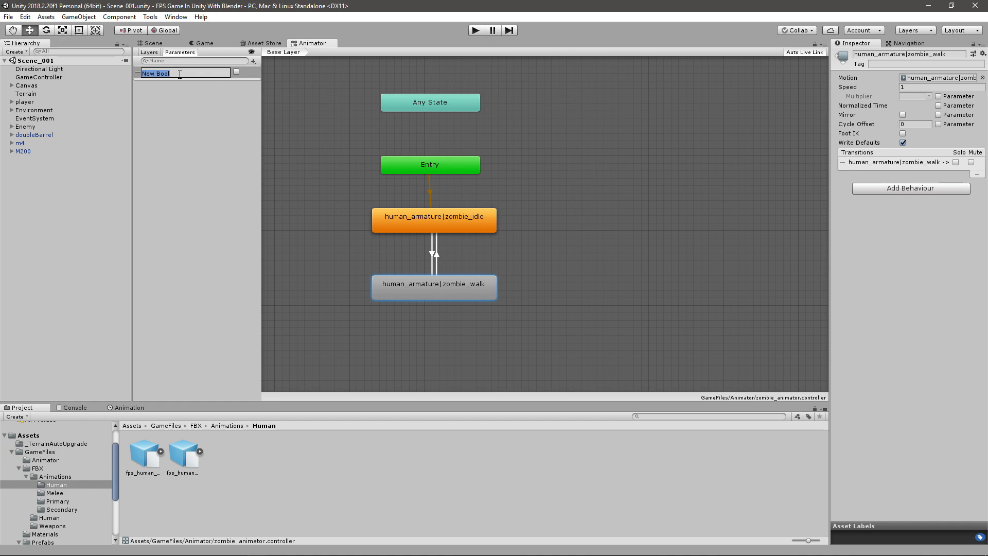
{"action": "type", "text": "isWalking"}
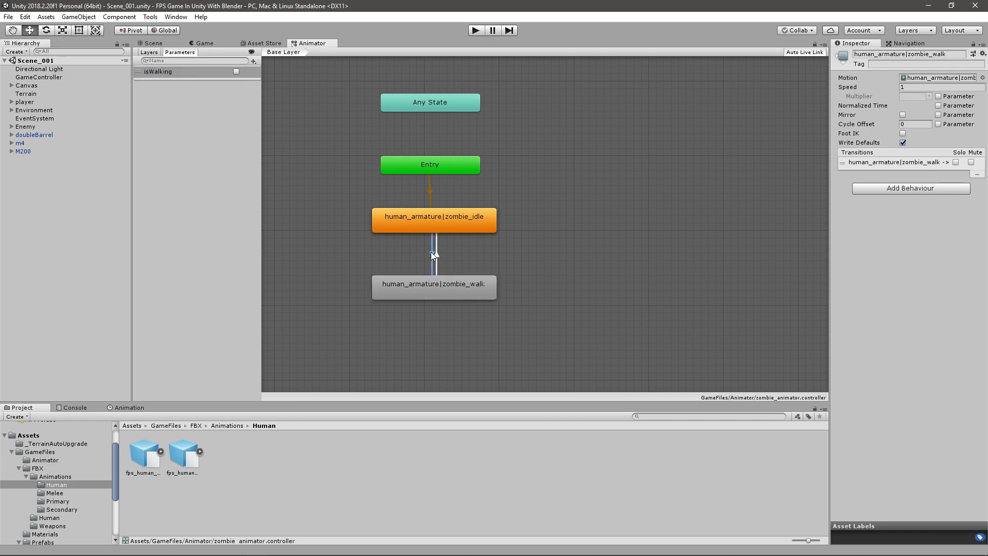
- Turn off Has Exit Time on both transitions and give walk-to-idle the condition isWalking false
{"action": "left_click", "coordinate": [434, 253]}
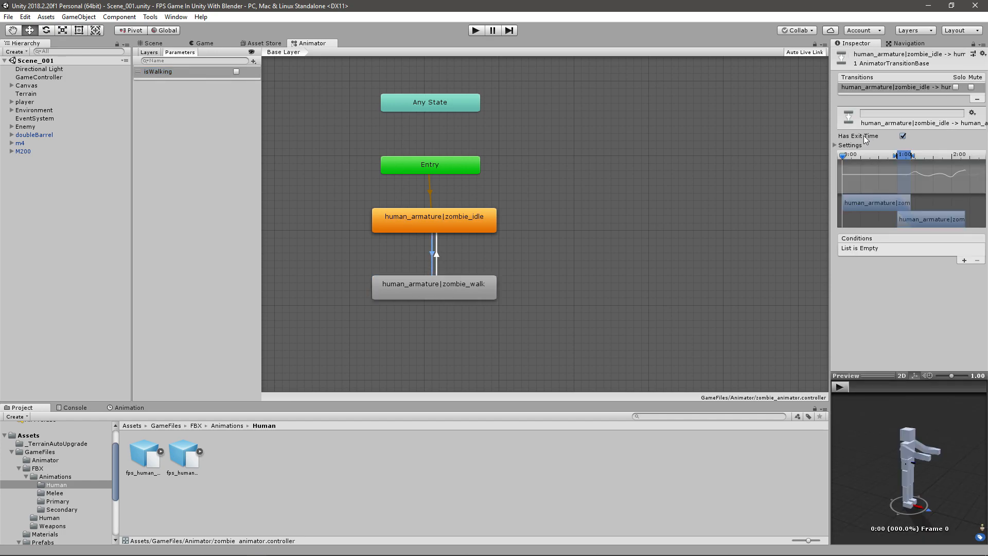
{"action": "left_click", "coordinate": [903, 136]}
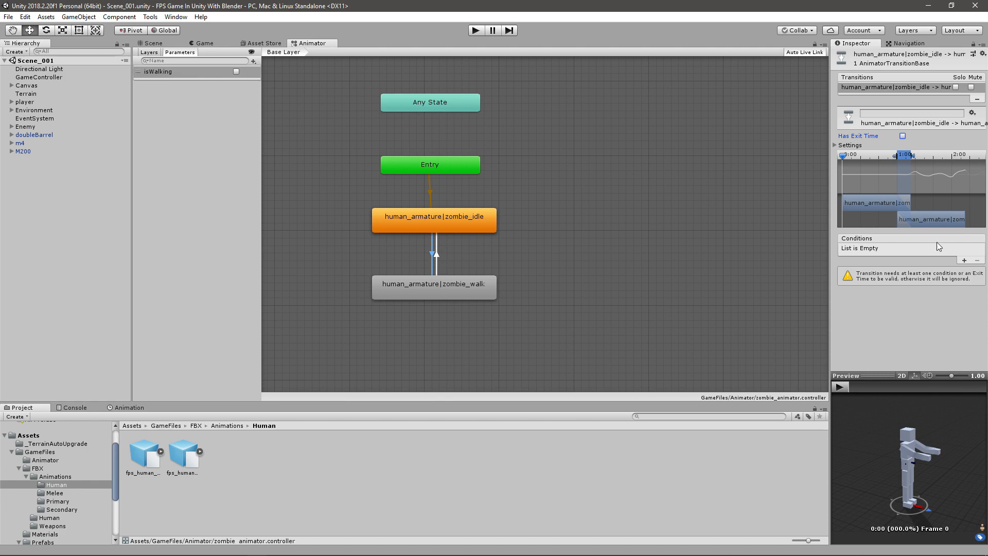
{"action": "left_click", "coordinate": [965, 259]}
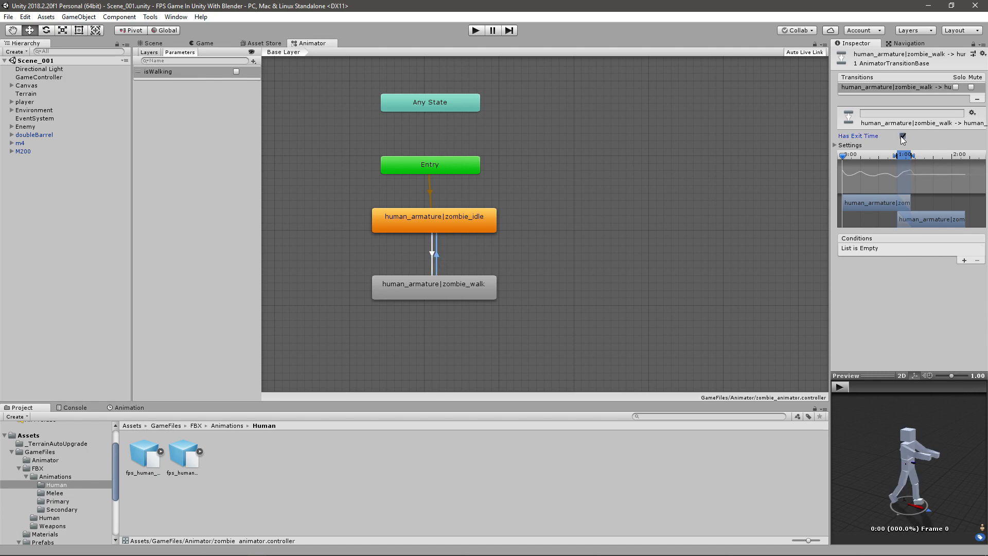
{"action": "left_click", "coordinate": [948, 249]}
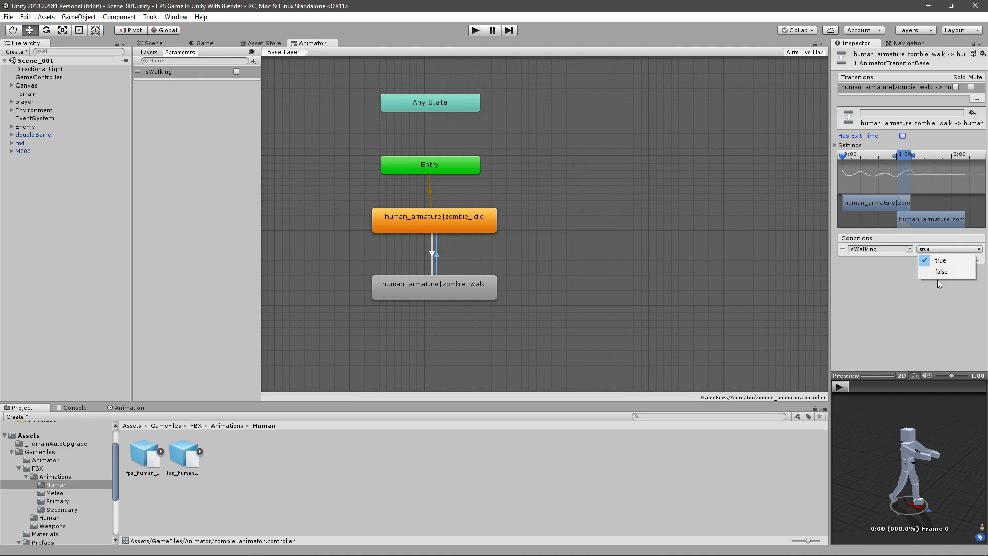
{"action": "left_click", "coordinate": [941, 272]}
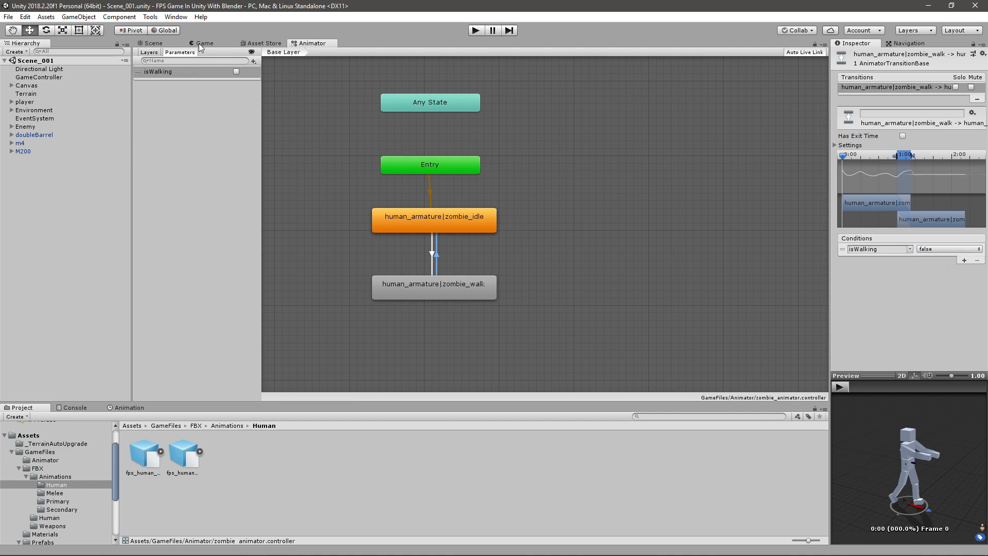
- Dock the Animator tab beside the Scene view and enter play mode with the Game view focused
{"action": "left_click", "coordinate": [151, 43]}
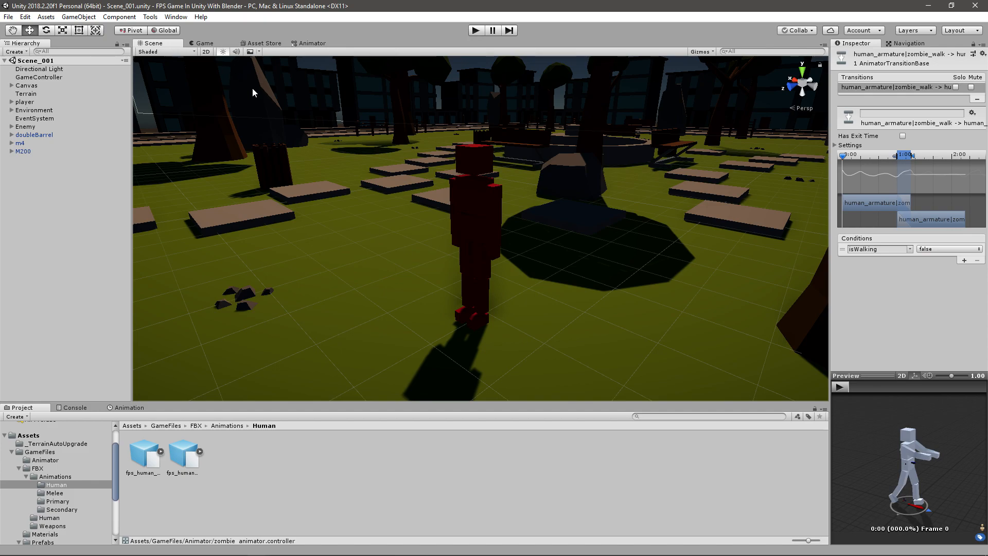
{"action": "scroll", "scroll_direction": "down", "scroll_amount": 3}
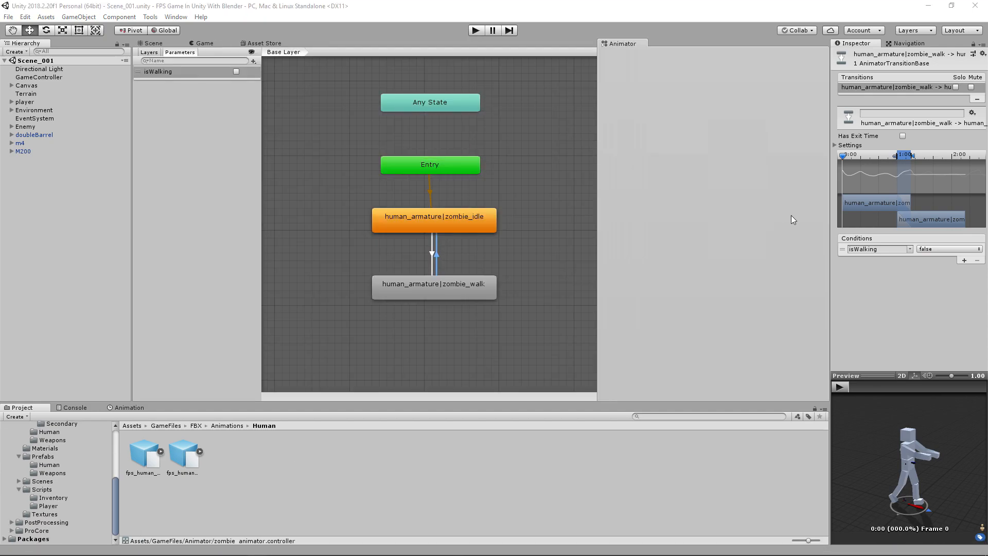
{"action": "left_click", "coordinate": [152, 43]}
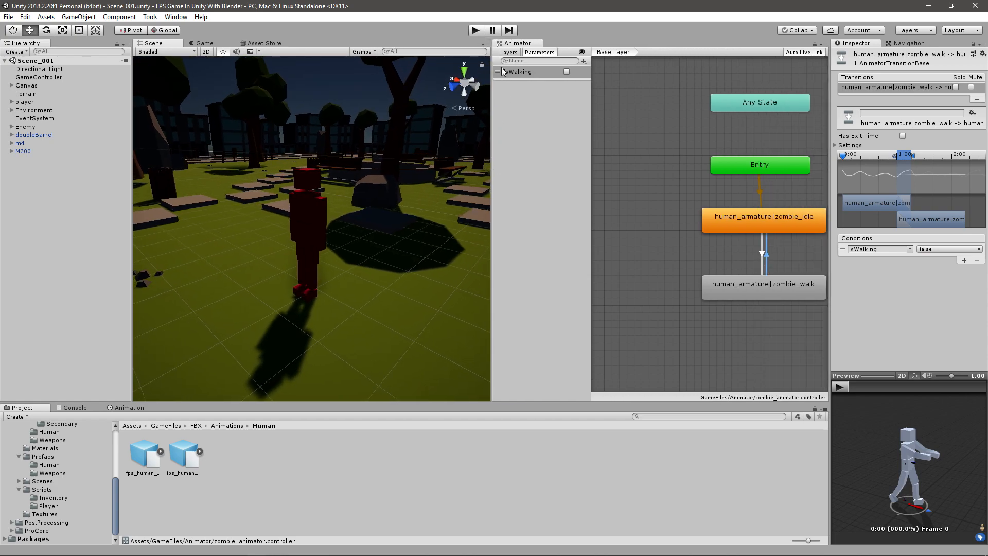
{"action": "left_click", "coordinate": [476, 30]}
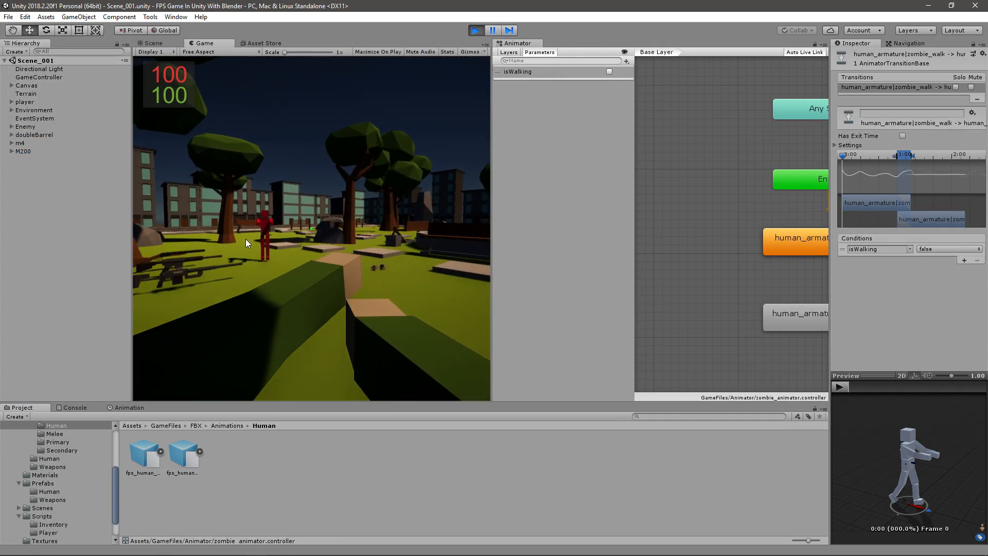
{"action": "left_click", "coordinate": [608, 71]}
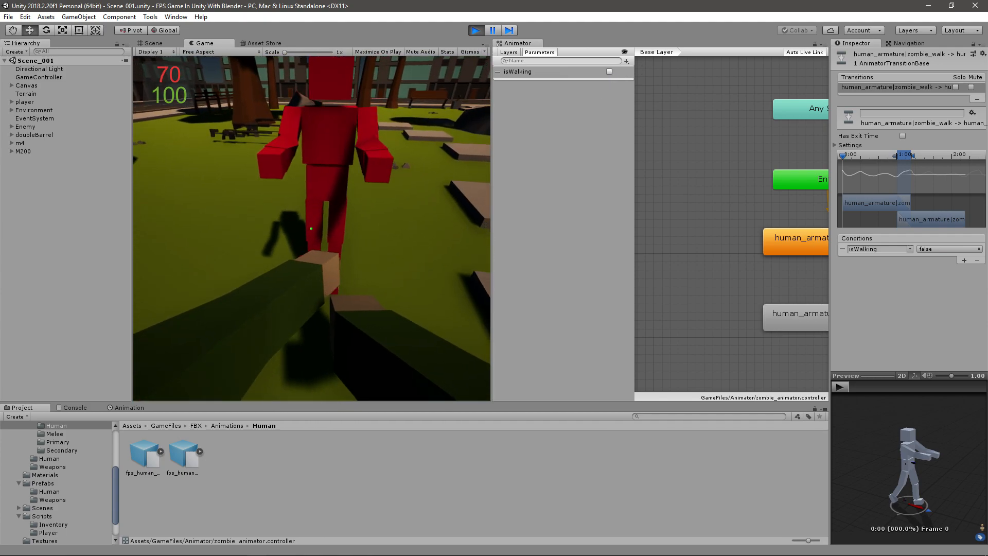
- Stop play mode and open Enemy.cs from the scripts folder in Visual Studio
{"action": "left_click", "coordinate": [491, 30]}
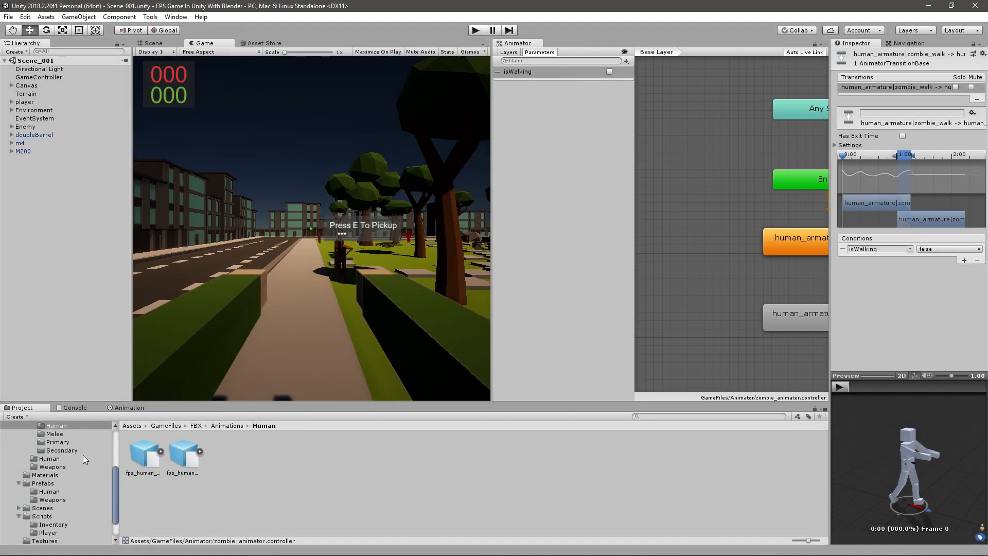
{"action": "scroll", "scroll_direction": "down", "scroll_amount": 3}
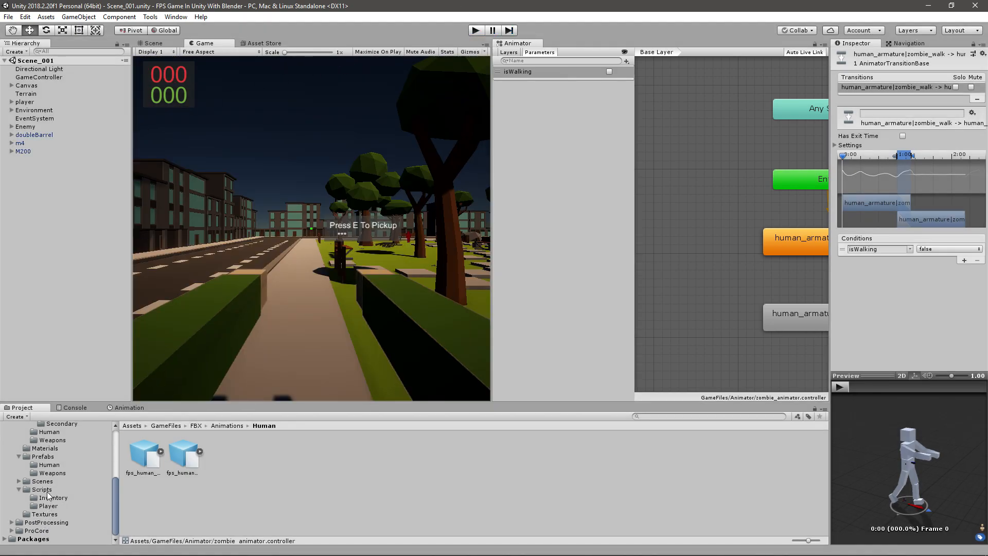
{"action": "left_click", "coordinate": [54, 497]}
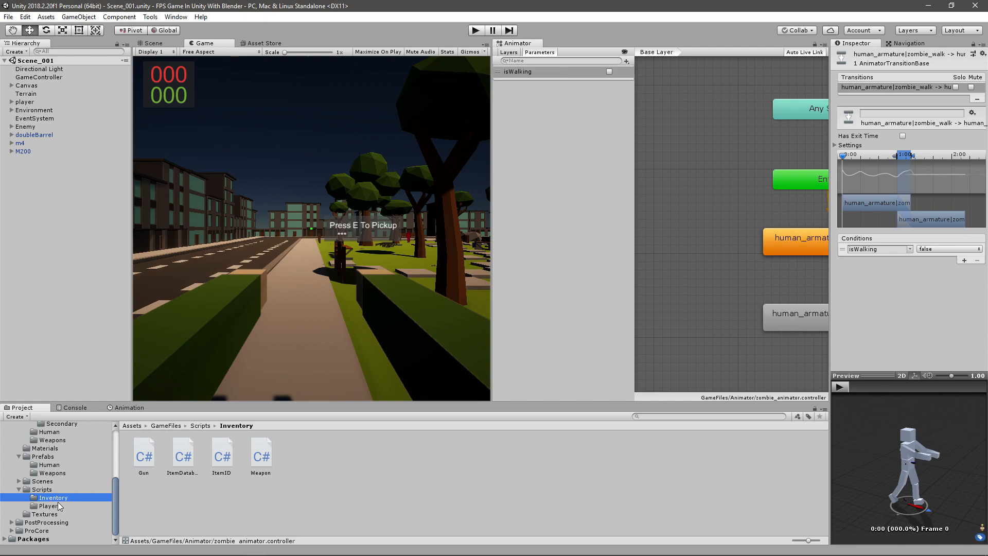
{"action": "left_click", "coordinate": [260, 454]}
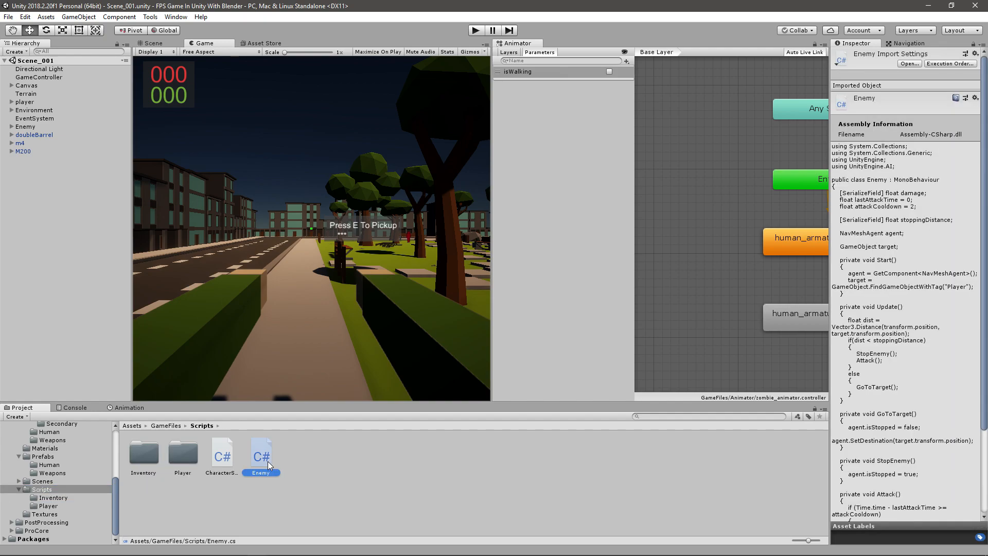
{"action": "double_click", "coordinate": [260, 454]}
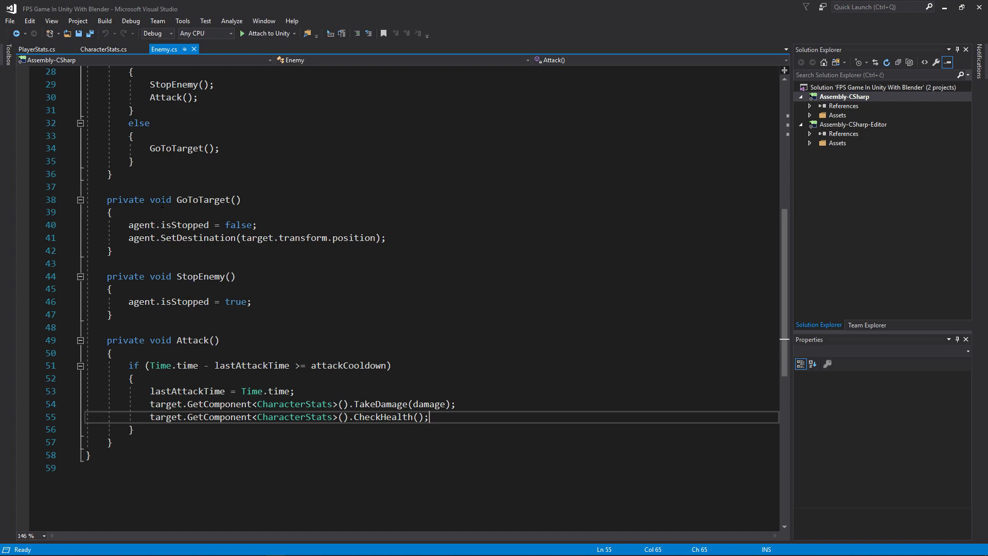
- Review Enemy.cs and place a blank line under the NavMeshAgent field
{"action": "left_click", "coordinate": [113, 213]}
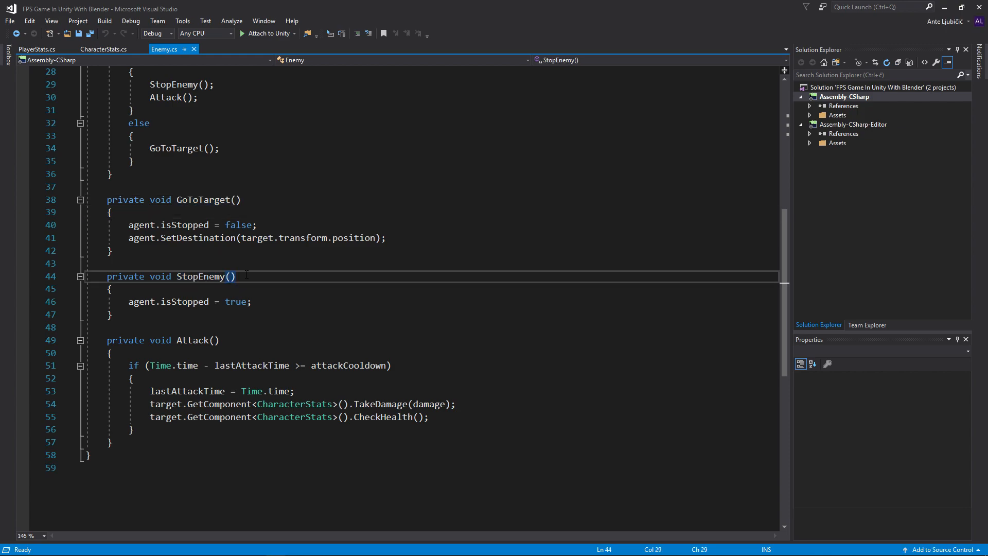
{"action": "scroll", "scroll_direction": "up", "scroll_amount": 3}
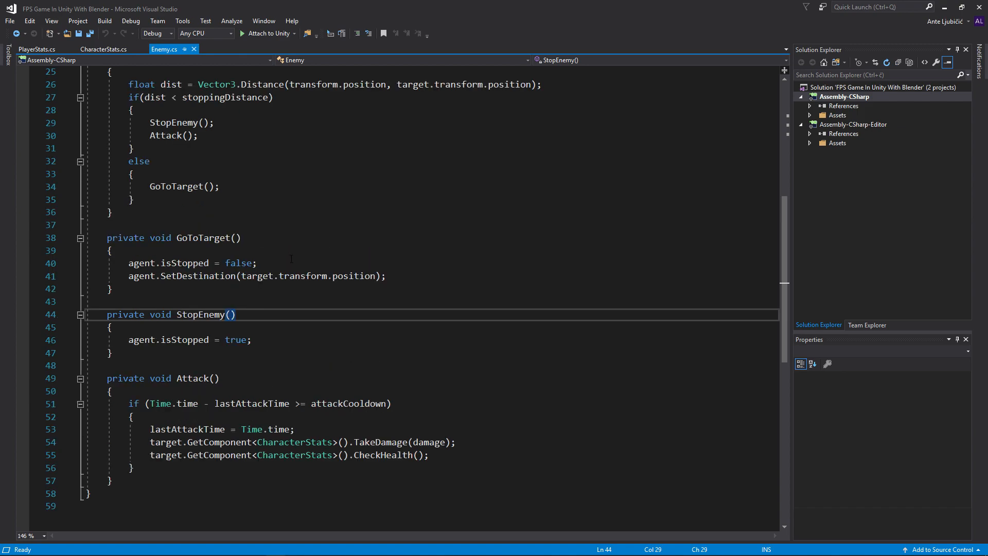
{"action": "scroll", "scroll_direction": "up", "scroll_amount": 3}
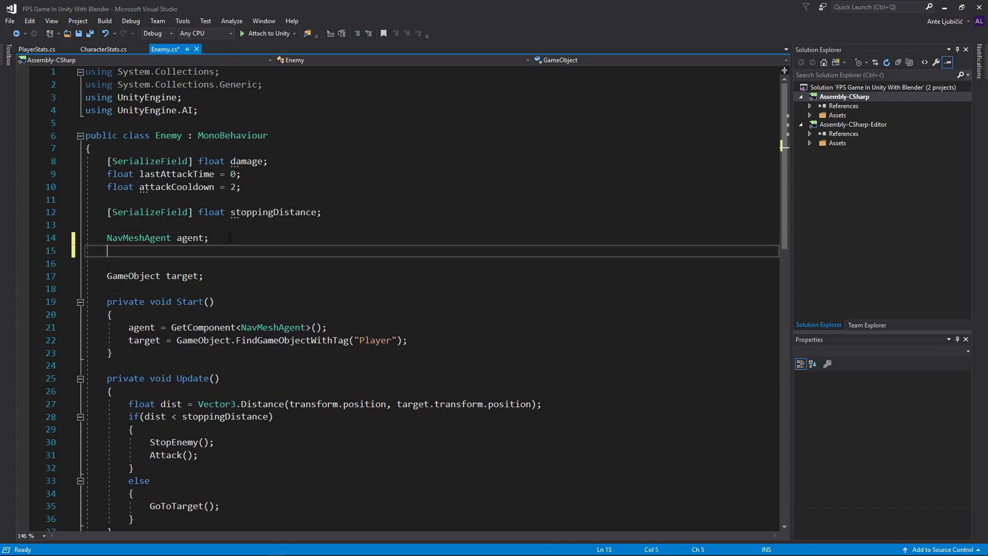
- Declare 'Animator anim;' and assign anim = GetComponent<Animator>() in Start()
{"action": "type", "text": "Animator anim;"}
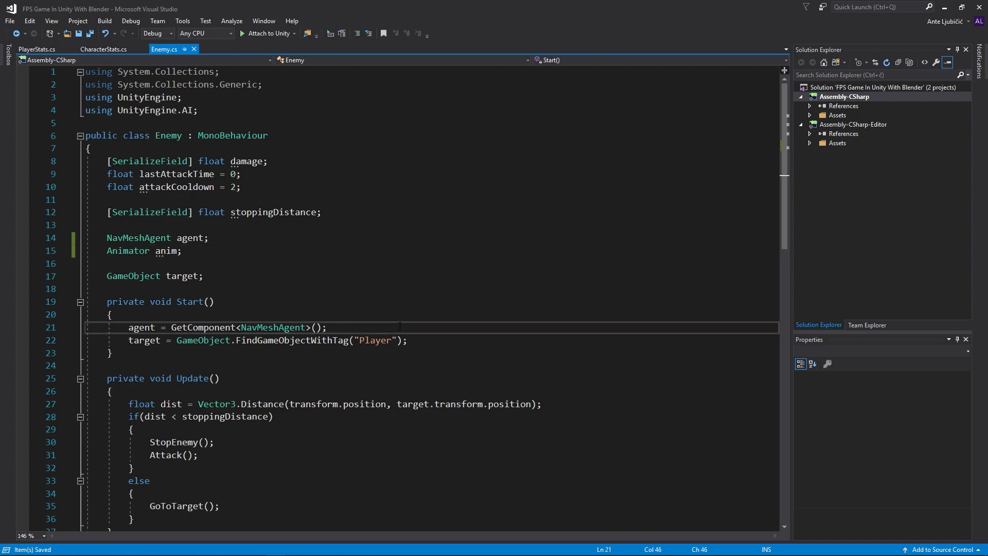
{"action": "type", "text": "anim"}
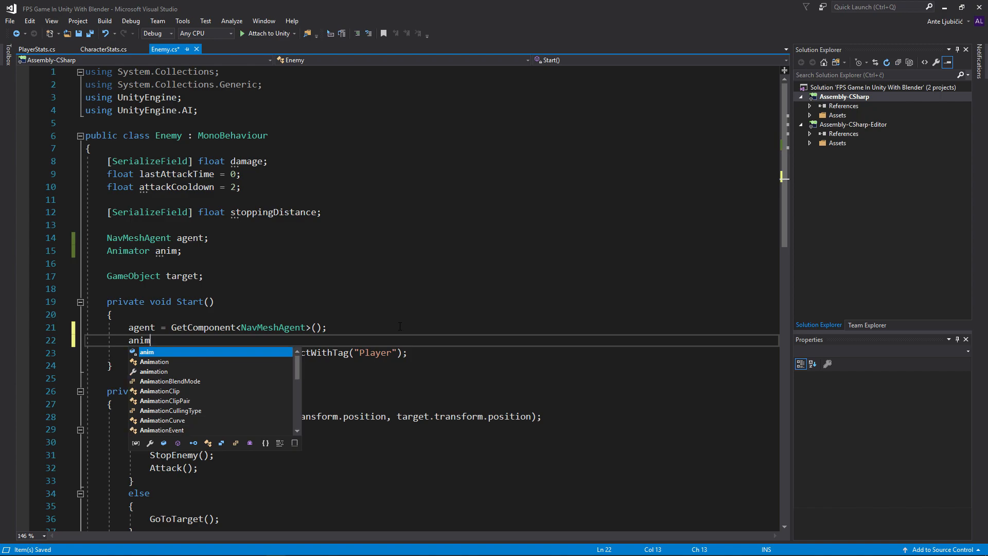
{"action": "type", "text": "= G"}
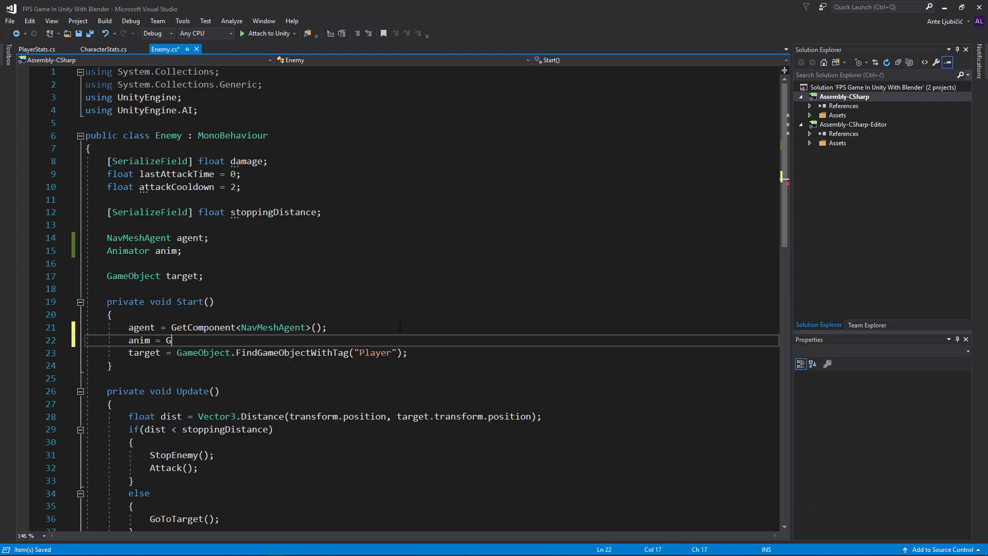
{"action": "type", "text": "etComponent<>"}
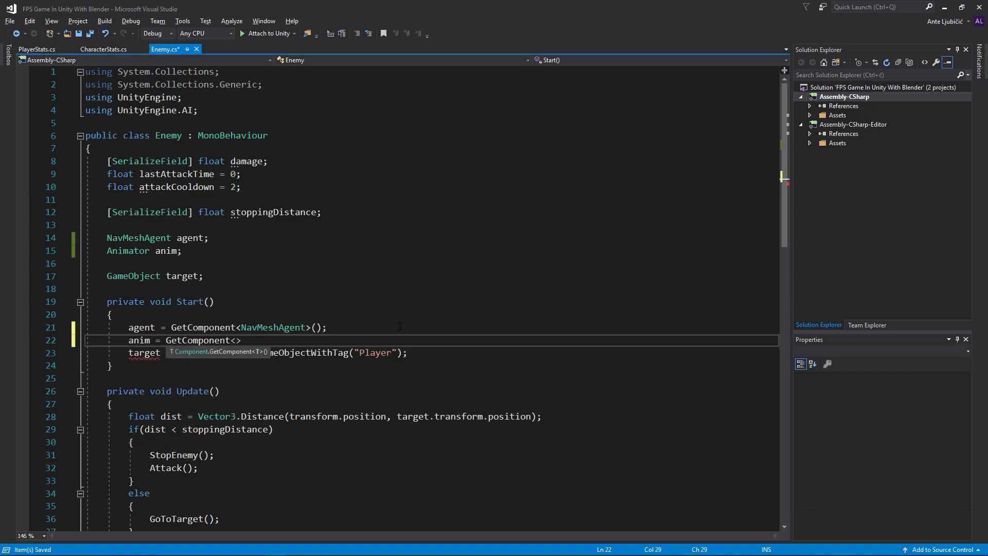
{"action": "type", "text": "NavMes"}
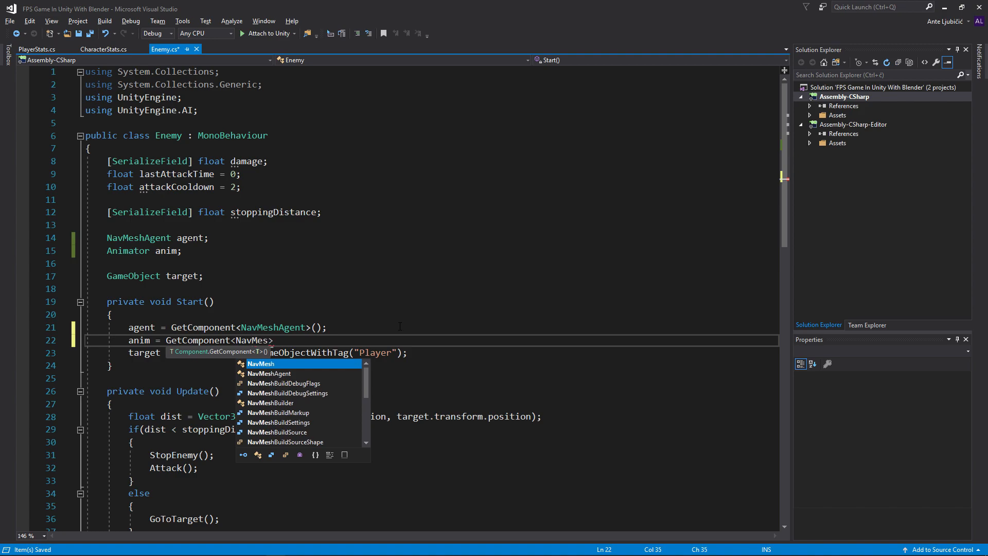
{"action": "type", "text": "Anim"}
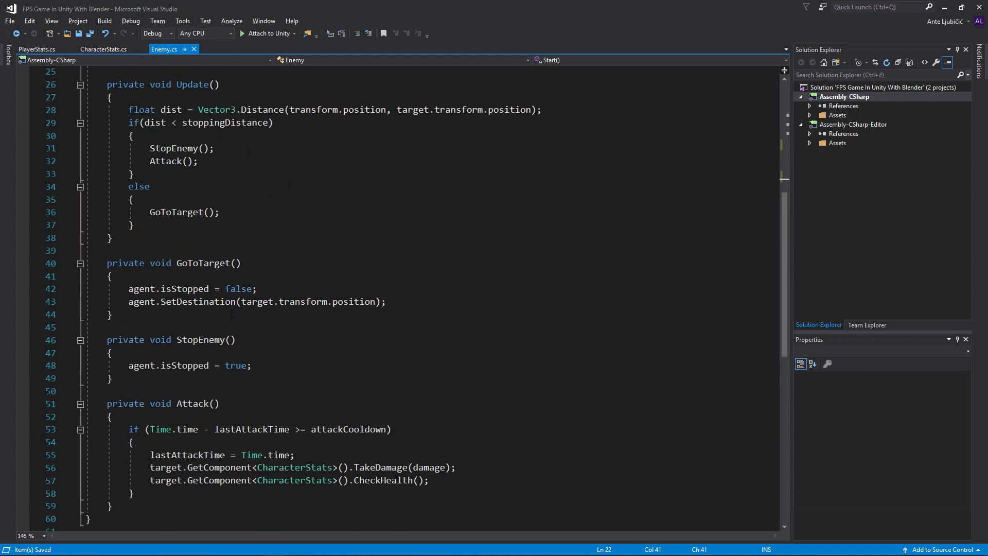
{"action": "scroll", "scroll_direction": "down", "scroll_amount": 3}
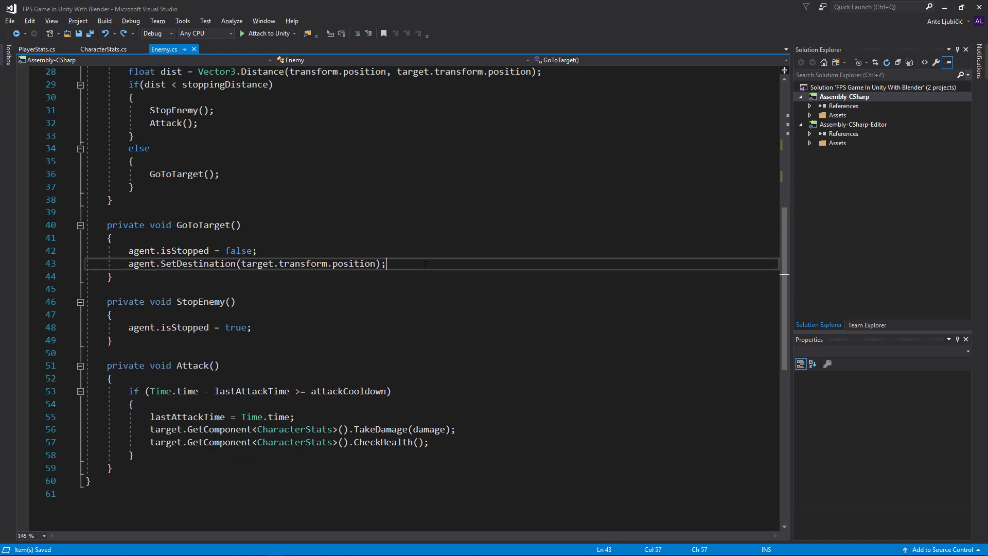
- Add anim.SetBool("isWalking", true) in GoToTarget and anim.SetBool("isWalking", false) in StopEnemy
{"action": "type", "text": "anim"}
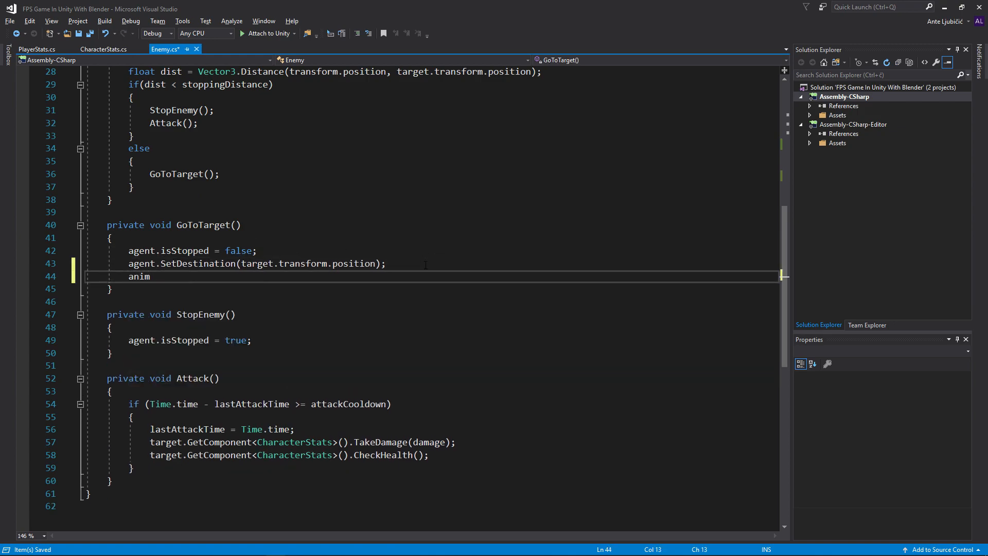
{"action": "type", "text": ".SetBool(\""}
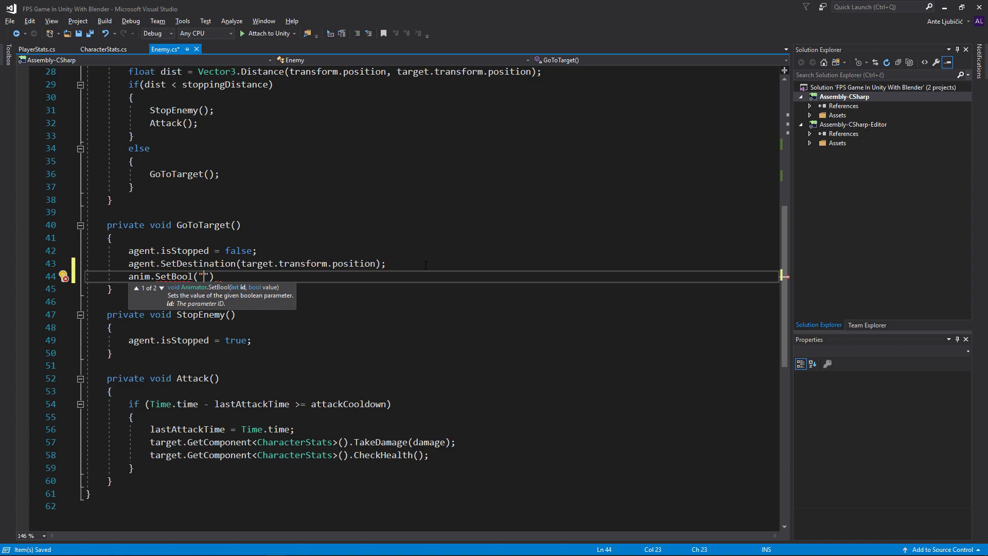
{"action": "type", "text": "isWal"}
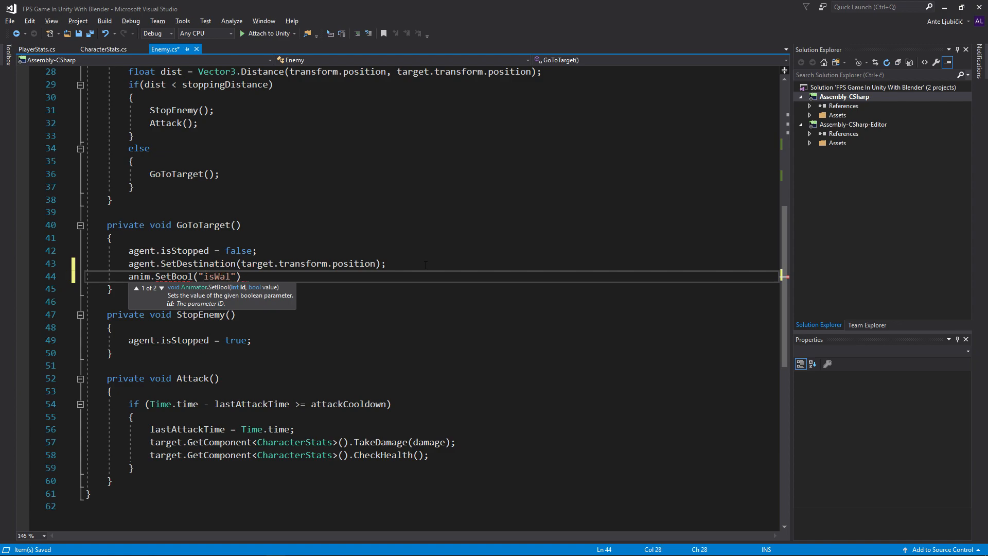
{"action": "type", "text": "king"}
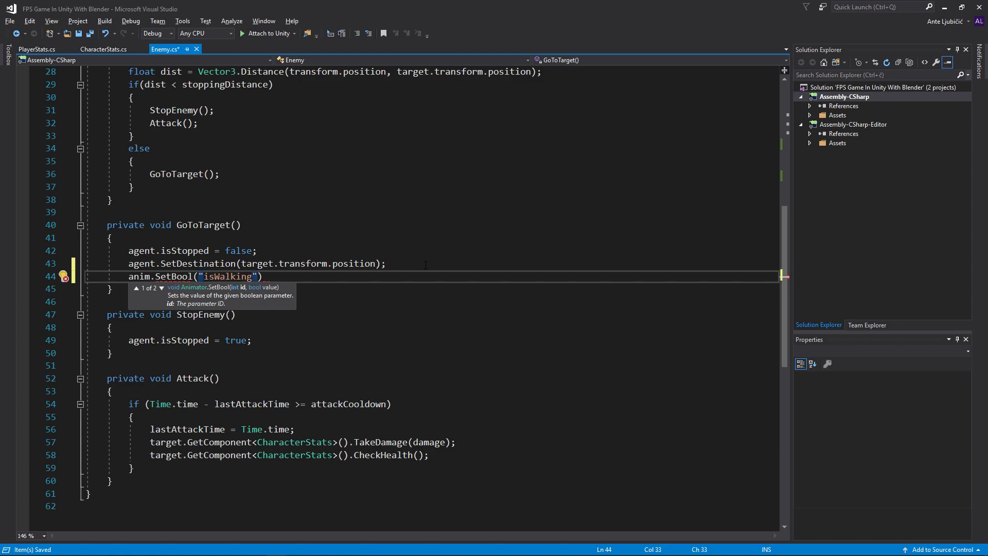
{"action": "type", "text": ","}
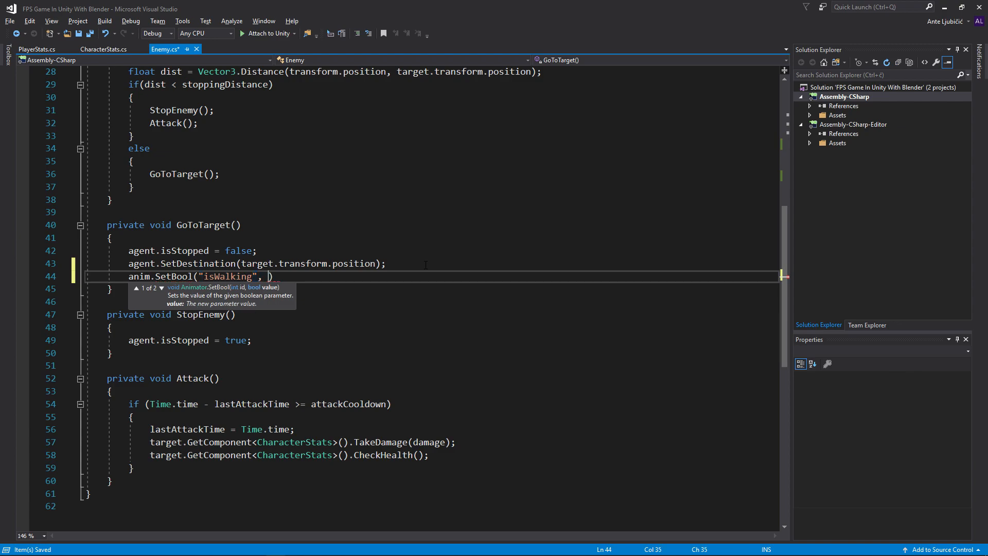
{"action": "type", "text": "true"}
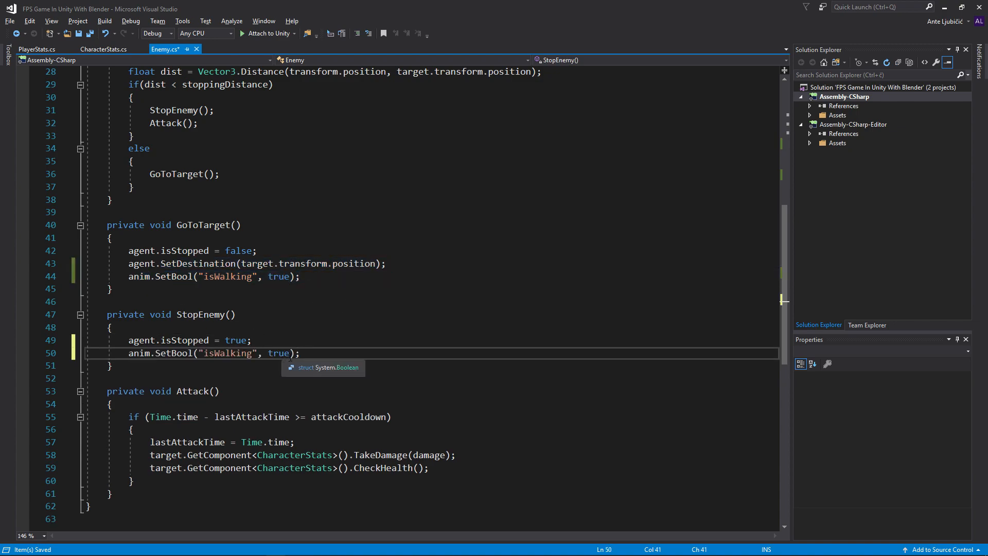
{"action": "double_click", "coordinate": [279, 353]}
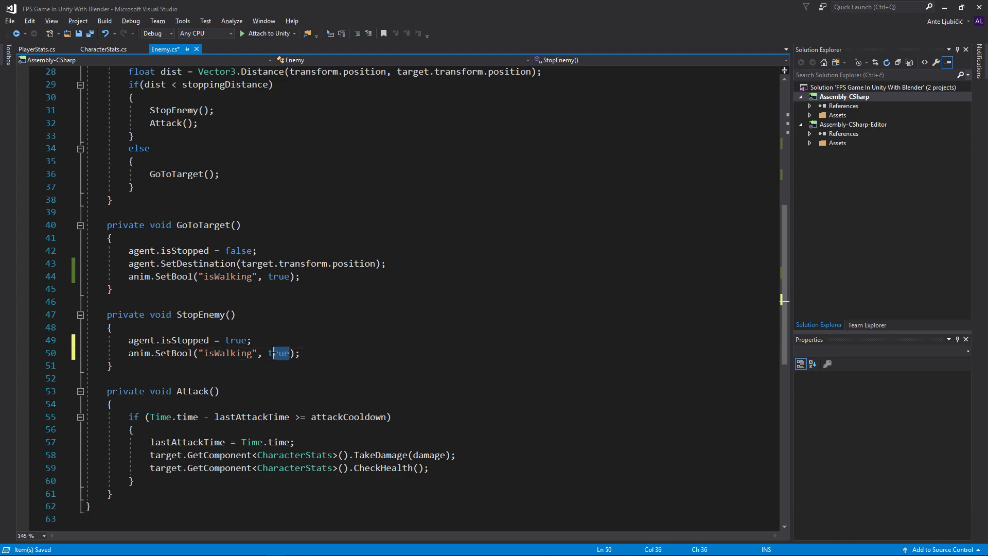
{"action": "type", "text": "false"}
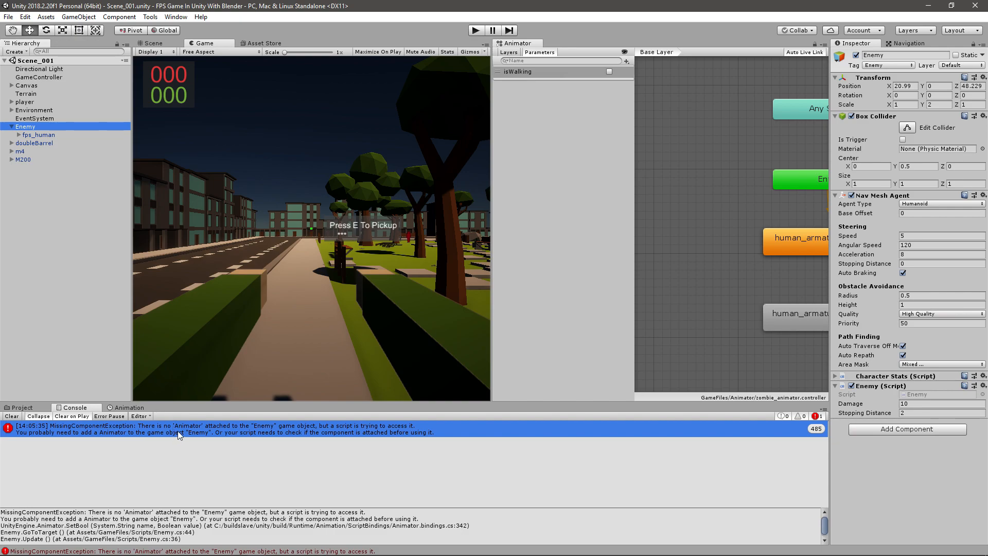
{"action": "mouse_move", "coordinate": [51, 142]}
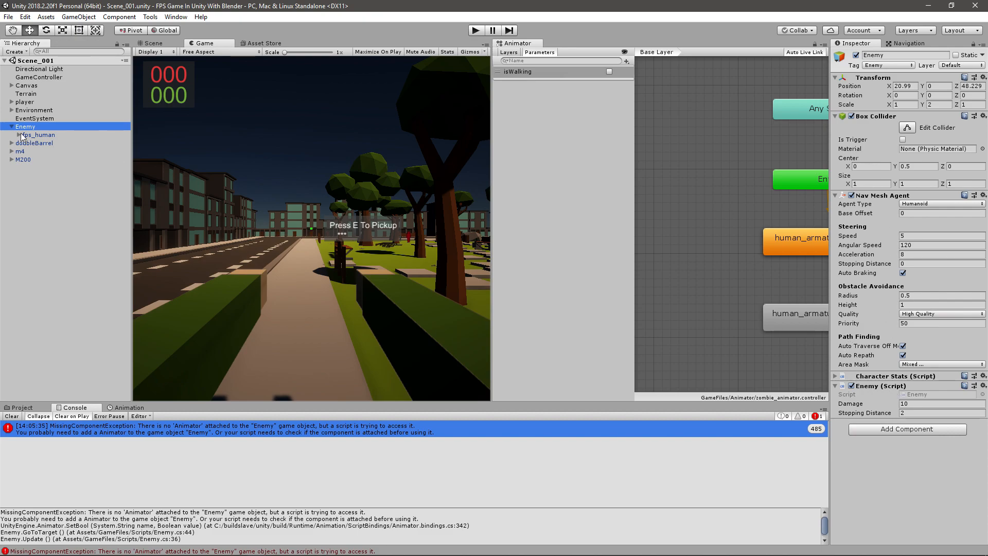
- Select the Enemy's fps_human child in the Hierarchy to check its Animator component
{"action": "left_click", "coordinate": [38, 134]}
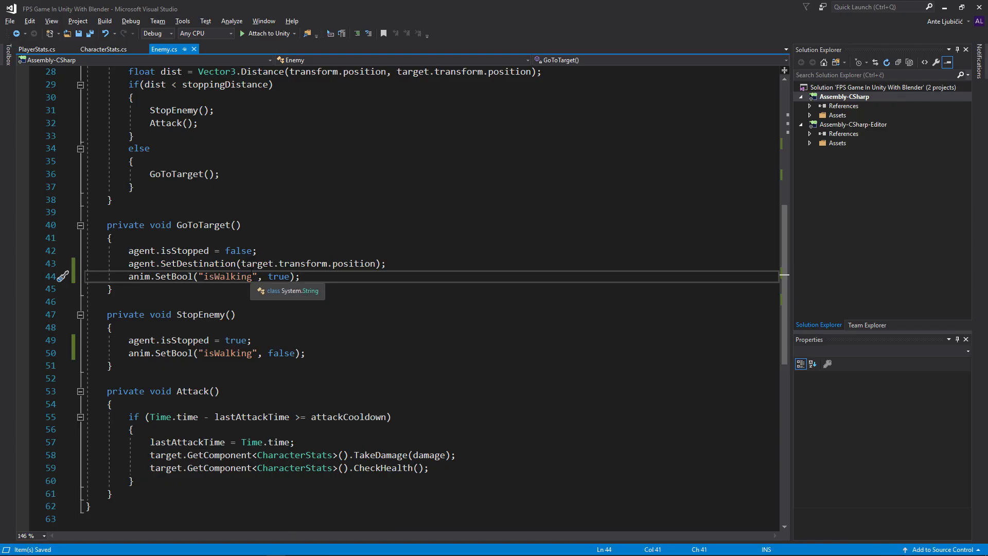
- Change the Start() call to GetComponentInChildren<Animator>() so anim comes from fps_human
{"action": "scroll", "scroll_direction": "up", "scroll_amount": 3}
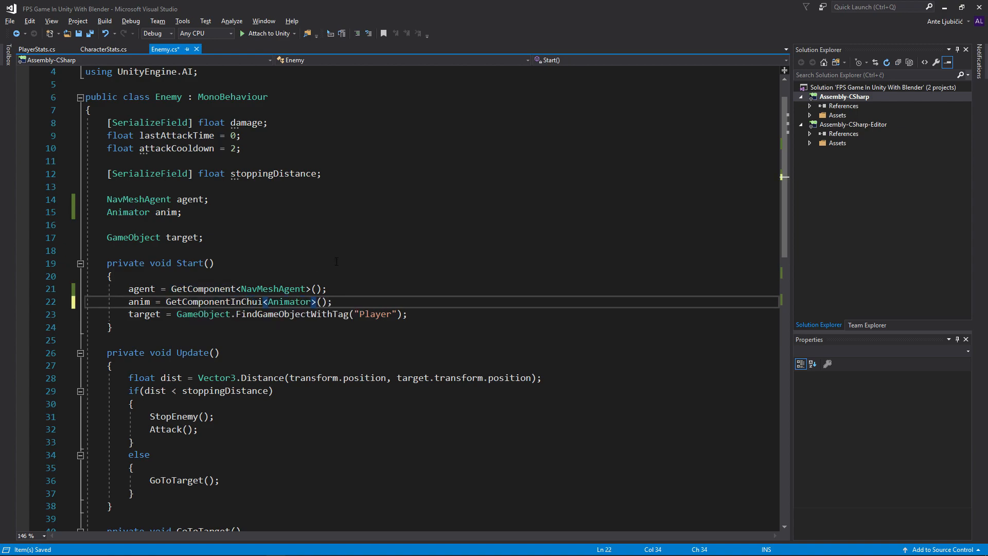
{"action": "type", "text": "d"}
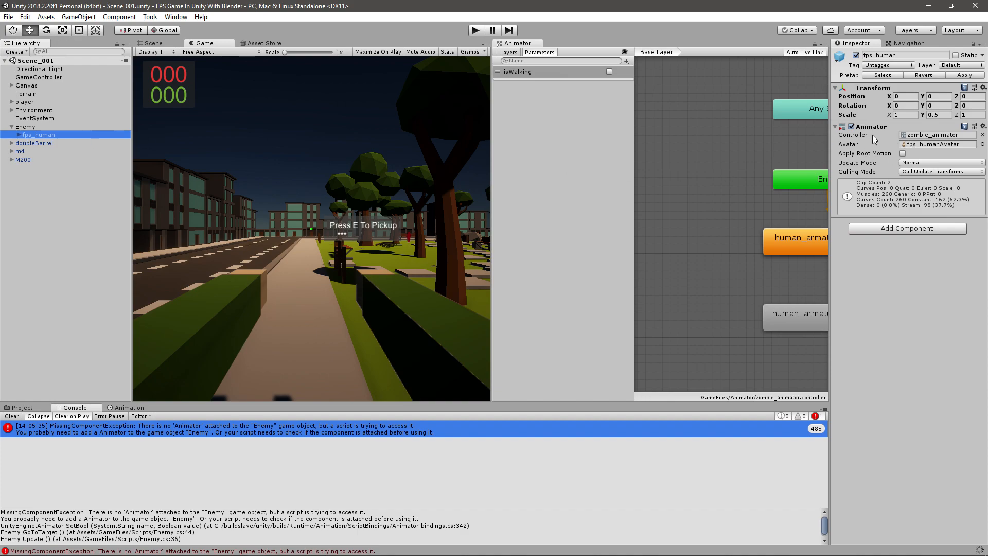
{"action": "mouse_move", "coordinate": [163, 155]}
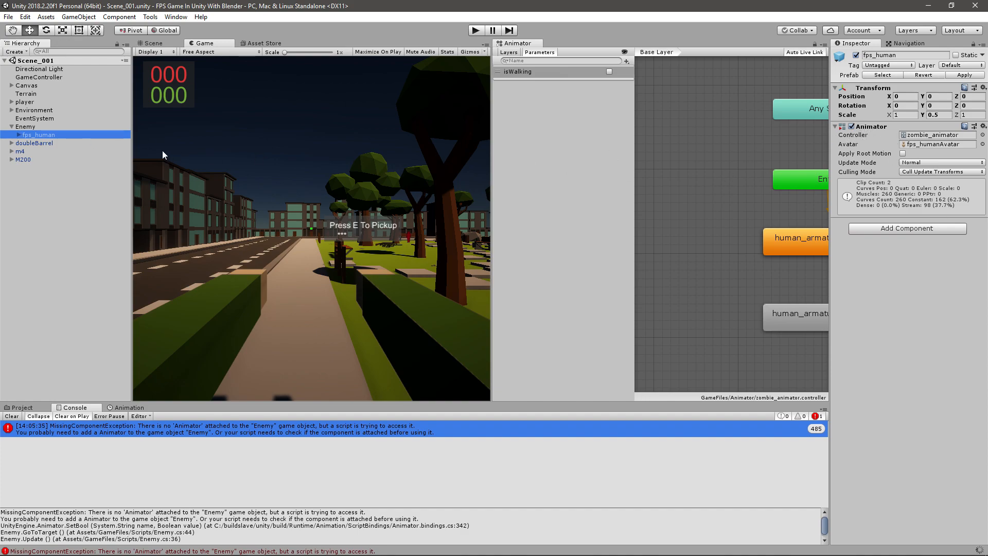
{"action": "mouse_move", "coordinate": [487, 13]}
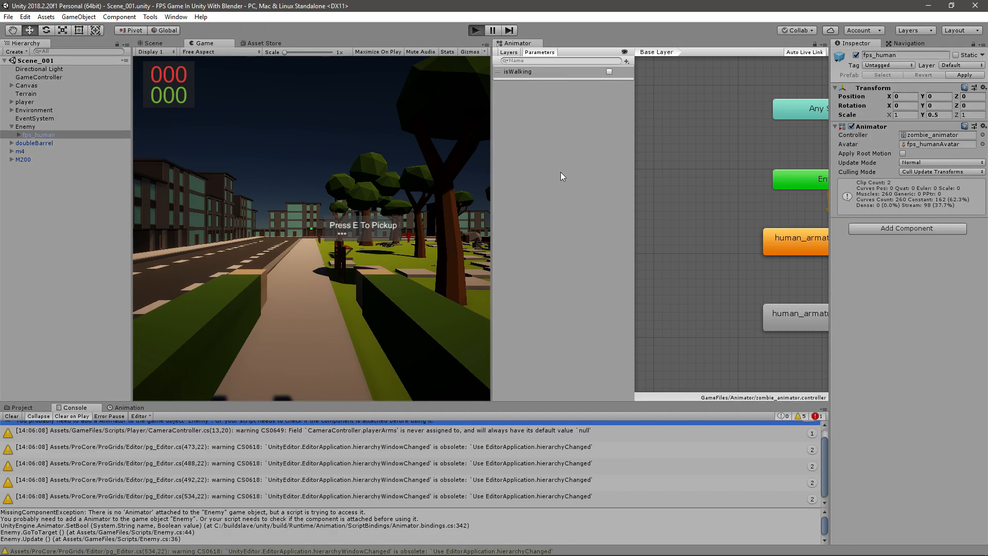
- Play-test the enemy without the missing-Animator error, then return to Scene view and select Canvas
{"action": "left_click", "coordinate": [476, 30]}
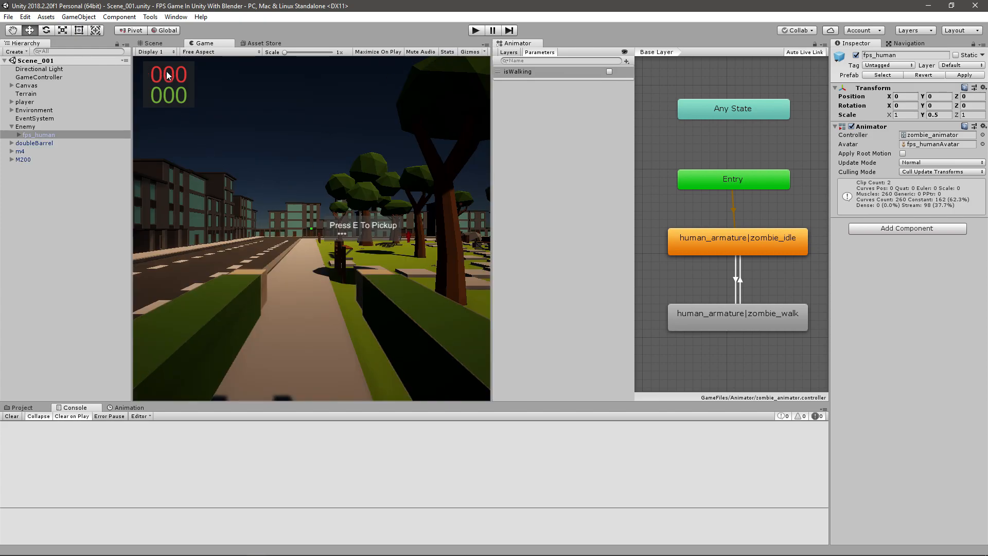
{"action": "left_click", "coordinate": [152, 44]}
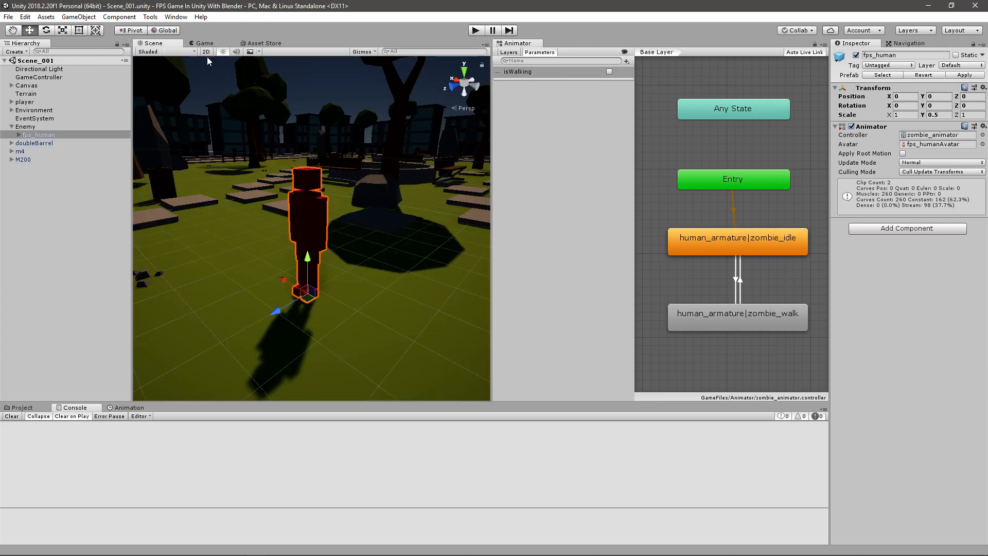
{"action": "left_click", "coordinate": [27, 86]}
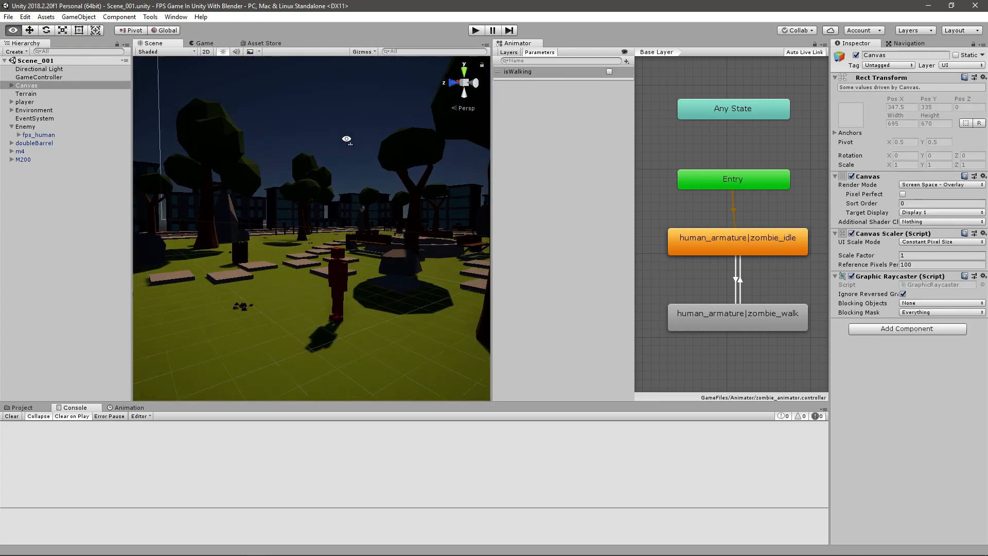